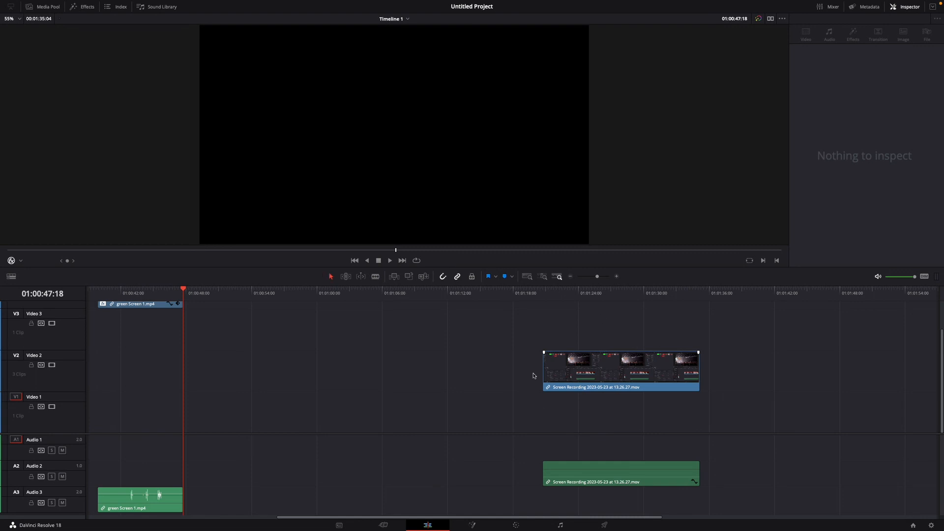
Select the Screen Recording clip on Video 2 to show its Inspector properties.
left_click(621, 371)
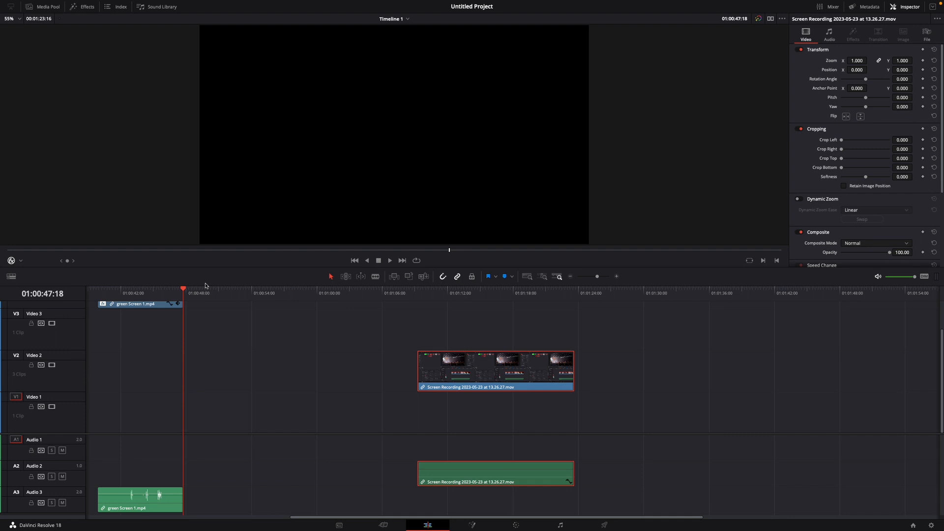
Place the playhead inside the Screen Recording clip, around 01:01:15:18.
left_click(402, 293)
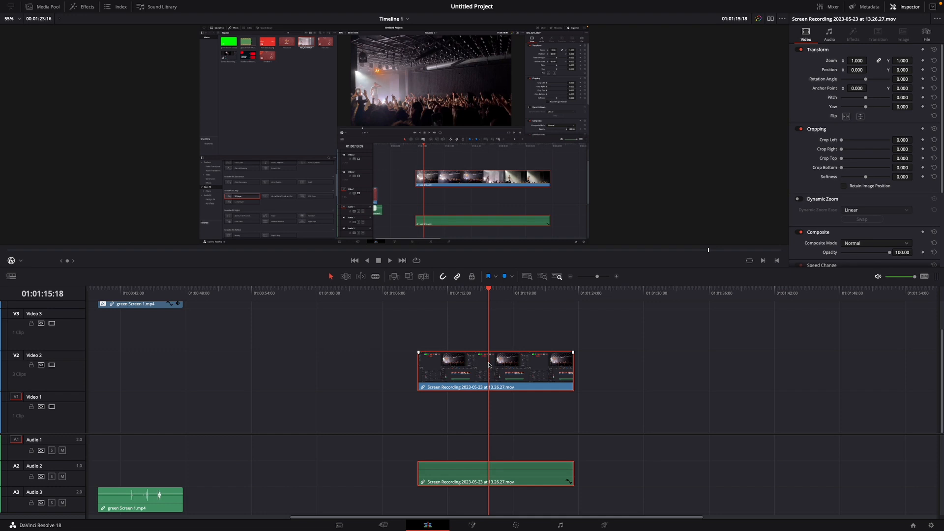
mouse_move(544, 356)
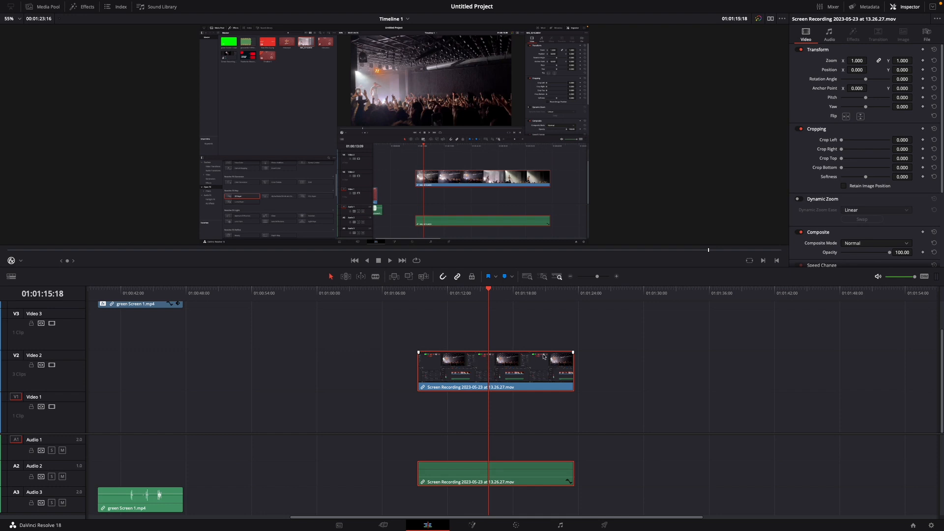
mouse_move(532, 366)
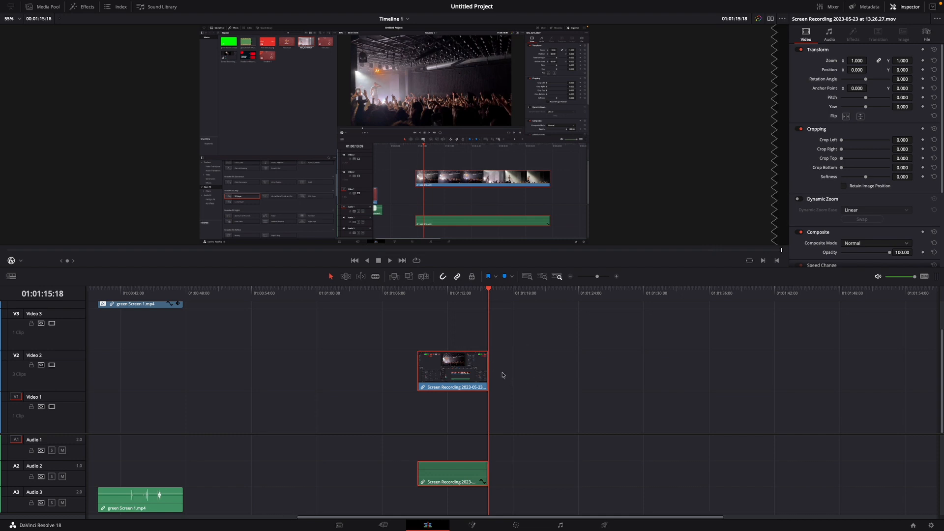
mouse_move(512, 392)
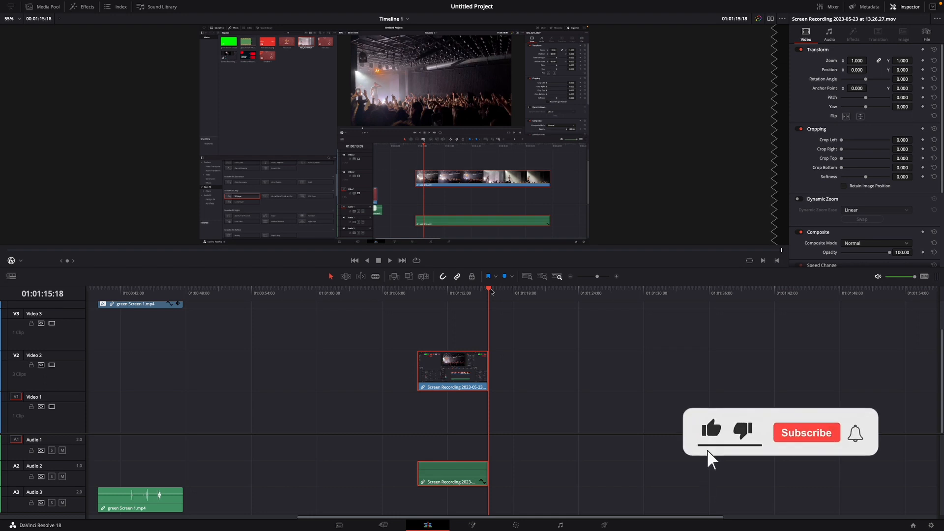
left_click(805, 432)
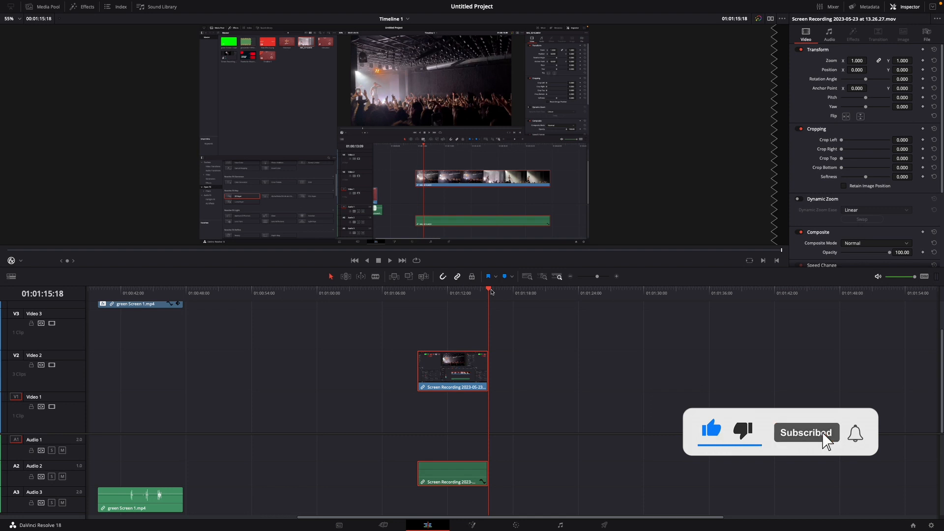